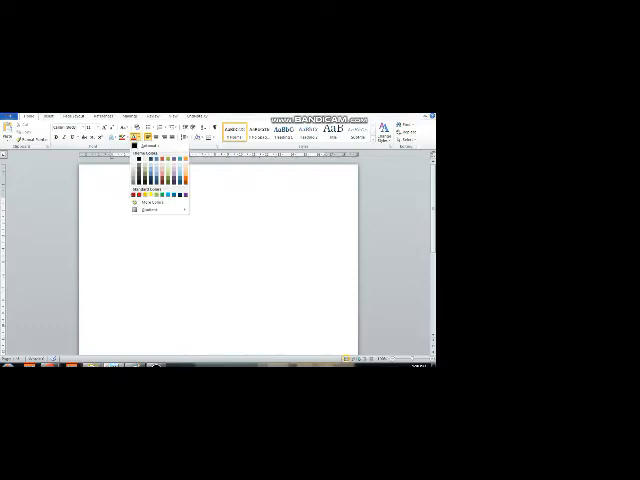
Bring up Word's Colors dialog on the Custom tab for entering red, green and blue values
left_click(148, 204)
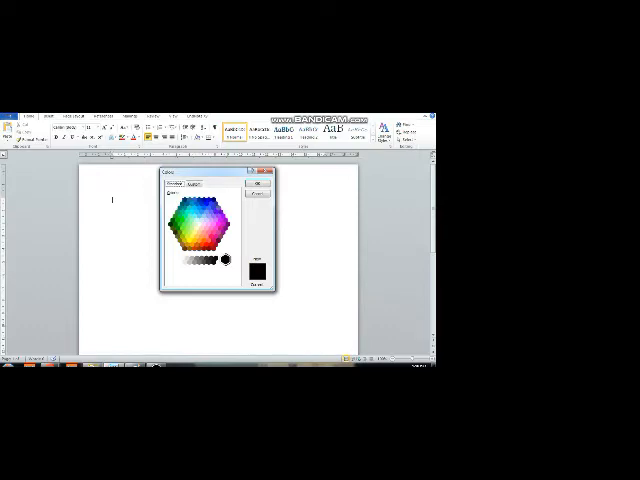
left_click(204, 184)
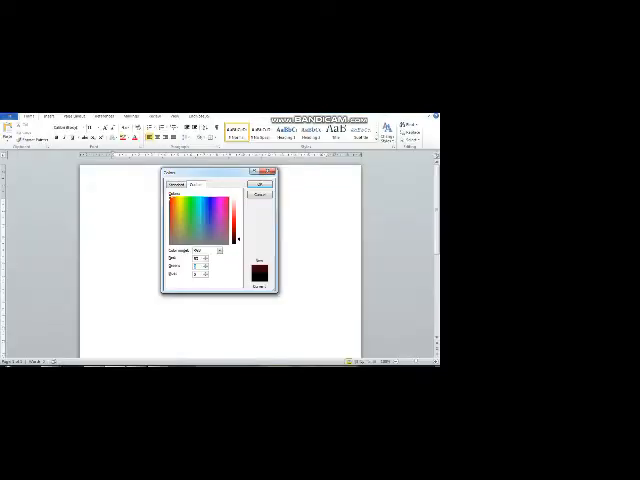
Pick a different spot in the colour spectrum so the preview swatch shows the new custom colour
left_click_drag(232, 210, 232, 236)
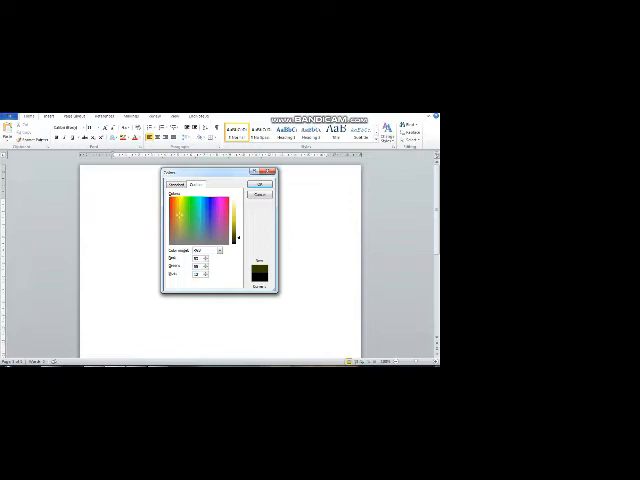
left_click(204, 220)
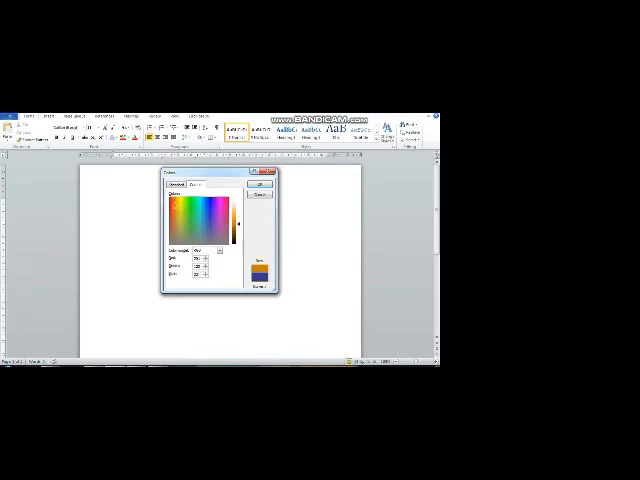
left_click(214, 216)
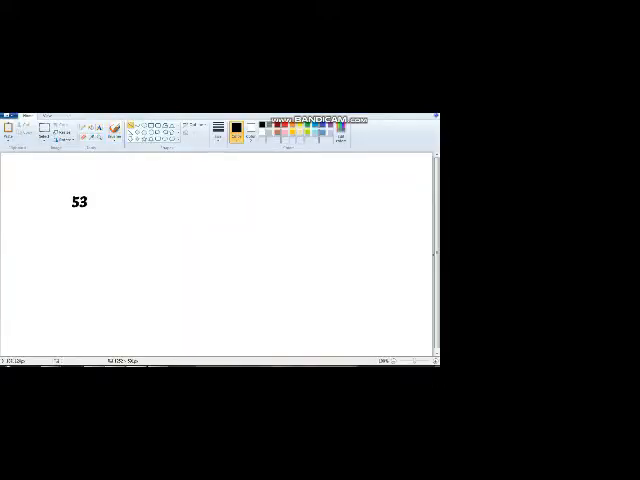
Draw the division bracket and write 16 into 53 giving quotient 3, remainder 5, with a line under 3-5
left_click_drag(68, 188, 68, 272)
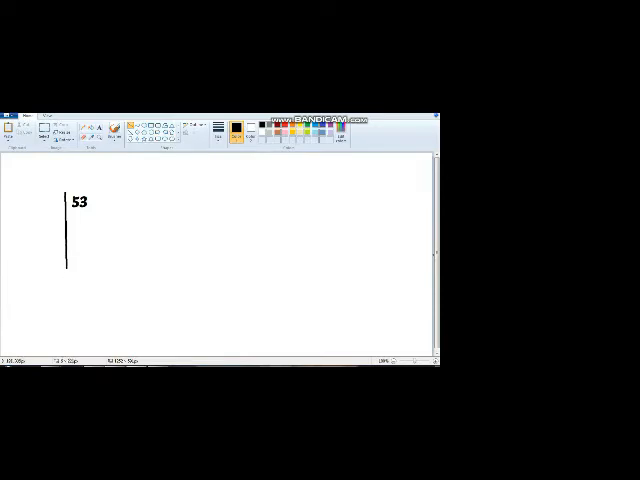
left_click_drag(30, 208, 76, 208)
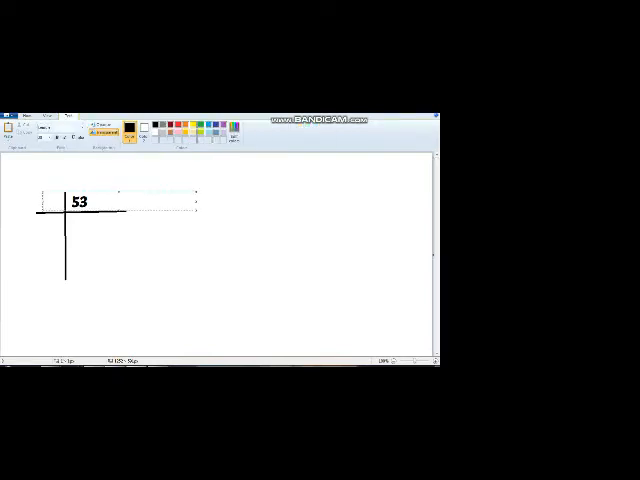
type("16")
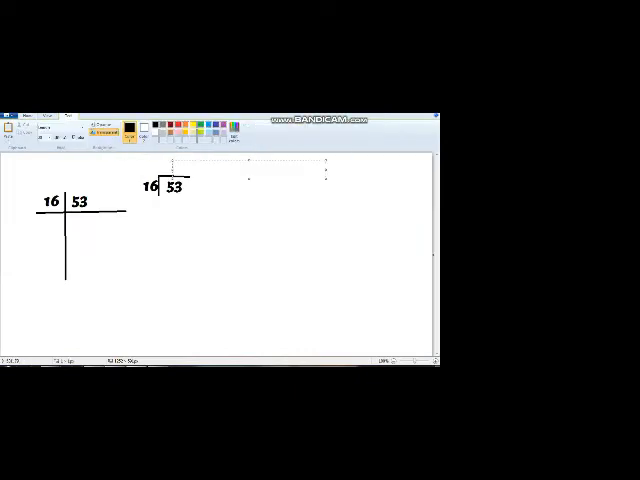
type("3")
type("48")
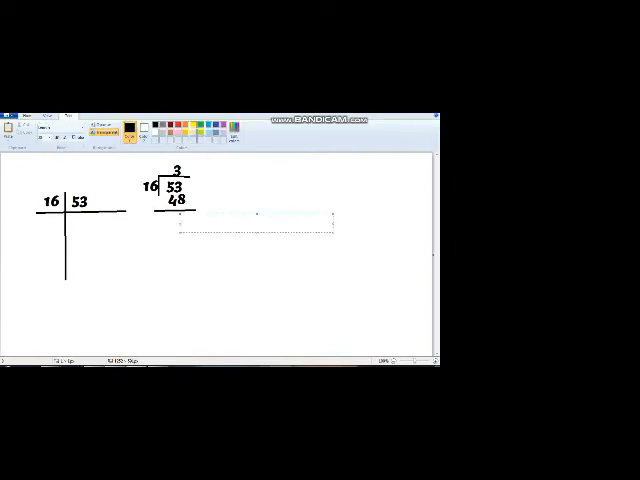
type("5")
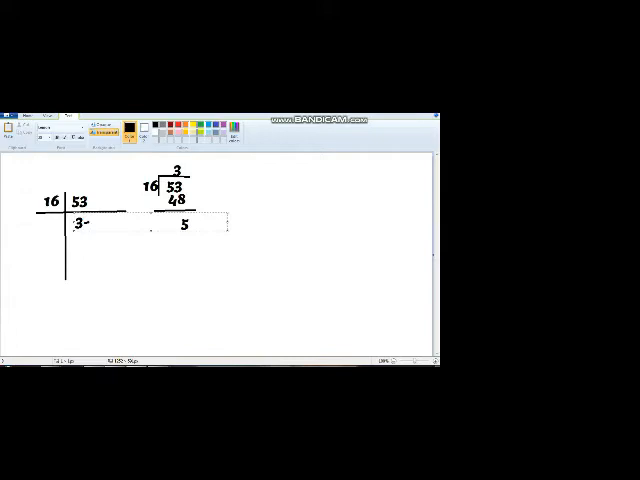
type("5")
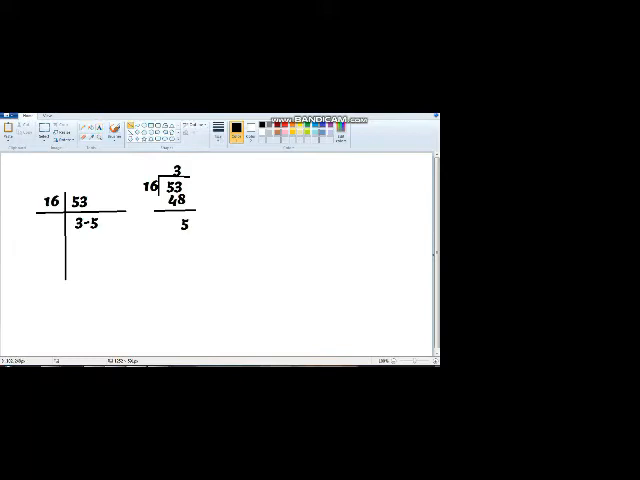
left_click_drag(30, 232, 130, 232)
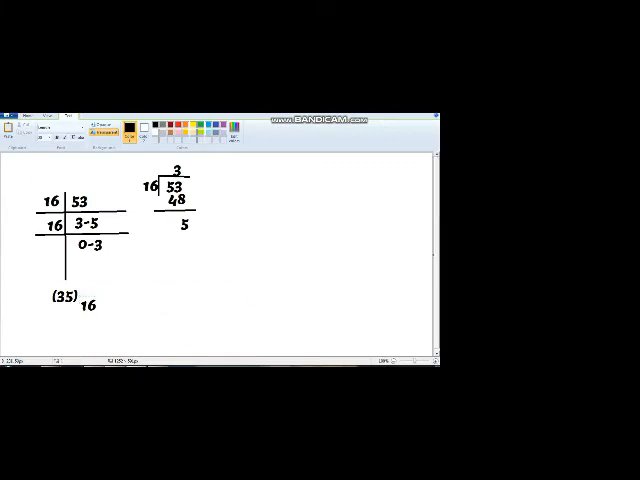
Label the columns Red and Green and write 16|55 under the Green heading
type("Re")
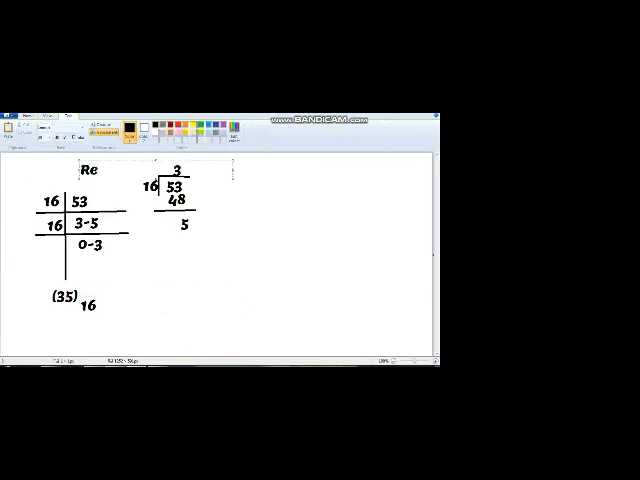
type("d")
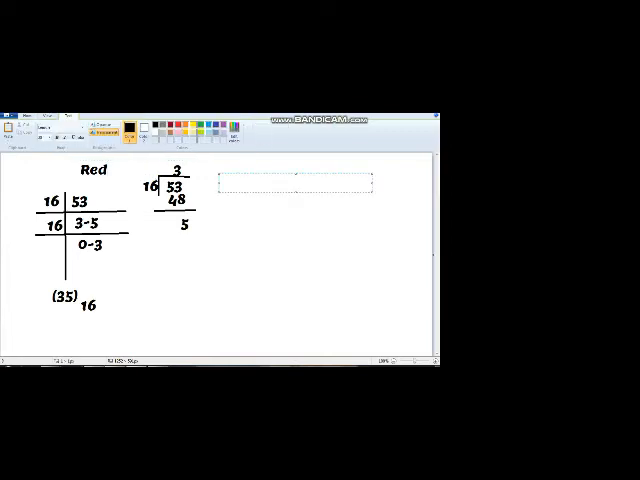
type("Green")
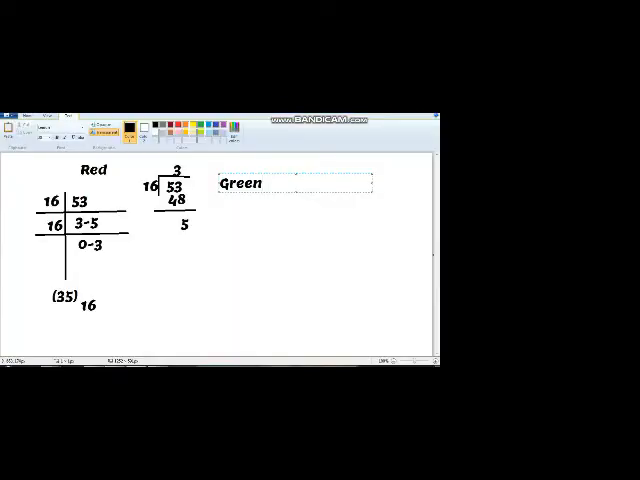
type("55")
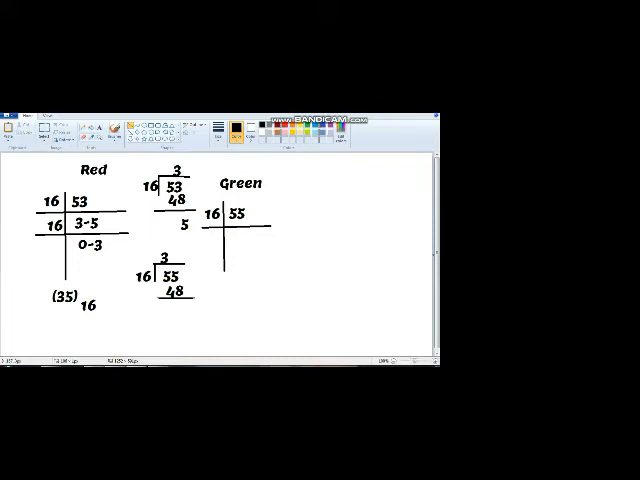
Write the green working 3 remainder 7, then 0 remainder 3, ending with (37) 16
type("7")
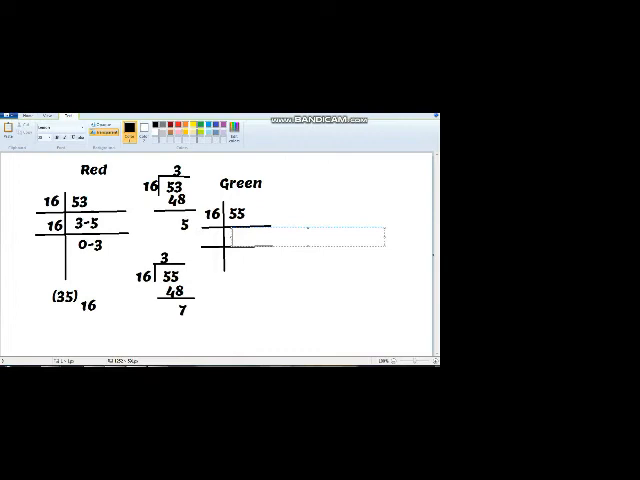
type("3-")
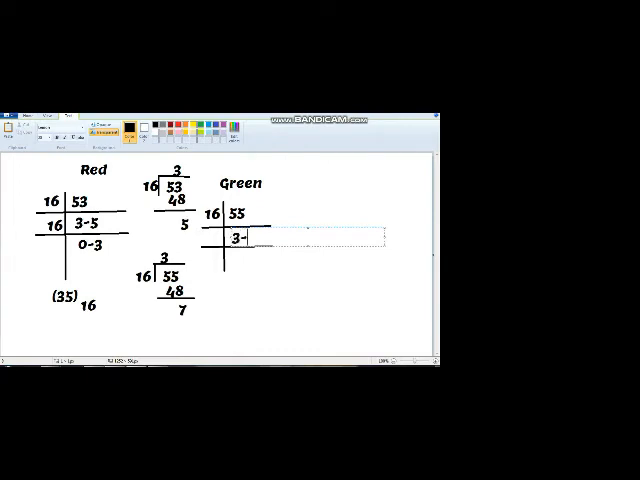
type("7")
type("0-")
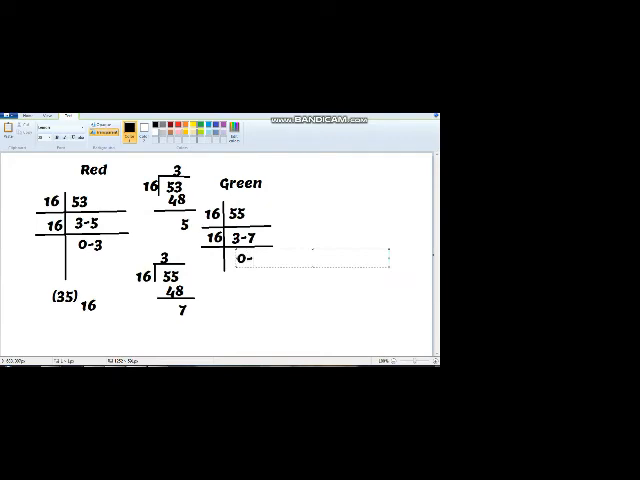
type("3")
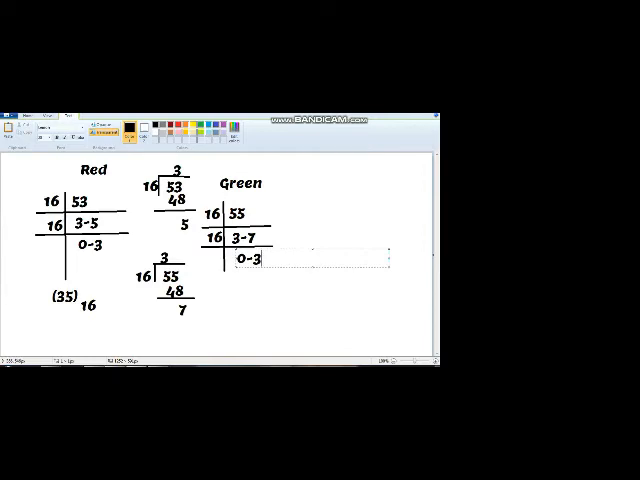
type("(37) 16")
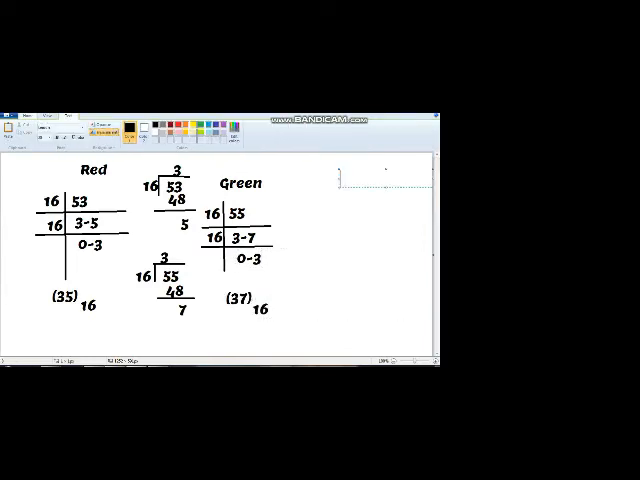
Add the Blue column dividing 139 by 16 into 8 remainder 11, then 0 remainder 8, listing 11–15 beside it
type("Blue")
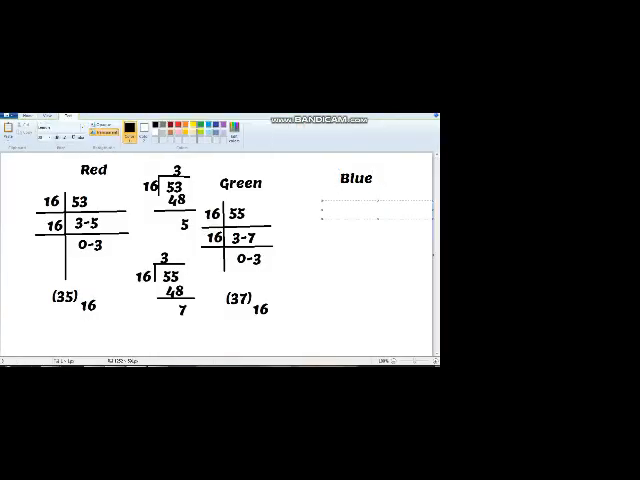
type("139")
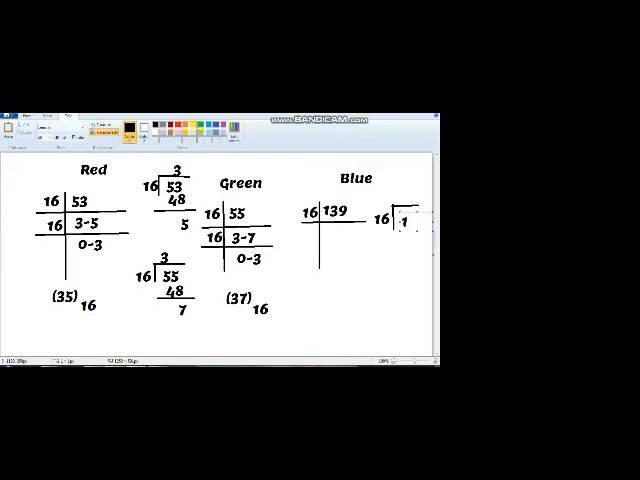
type("139")
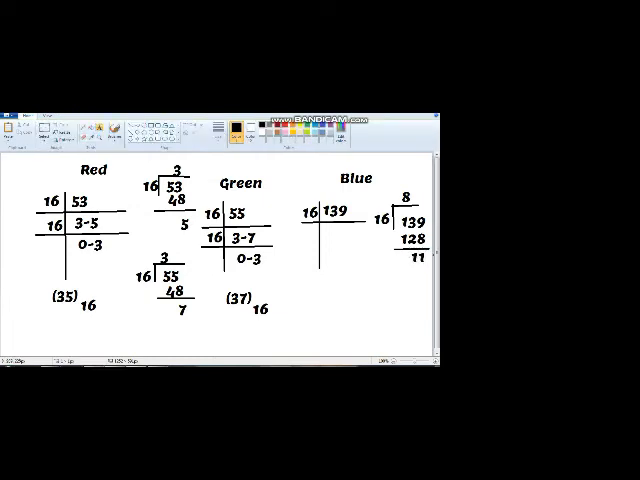
left_click(332, 236)
type("8-11")
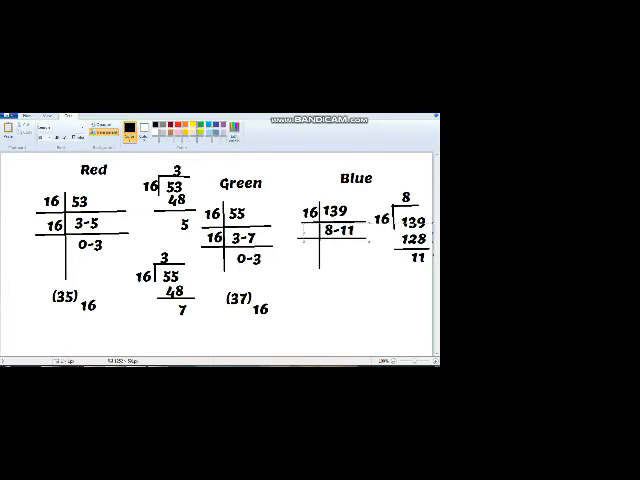
left_click(308, 236)
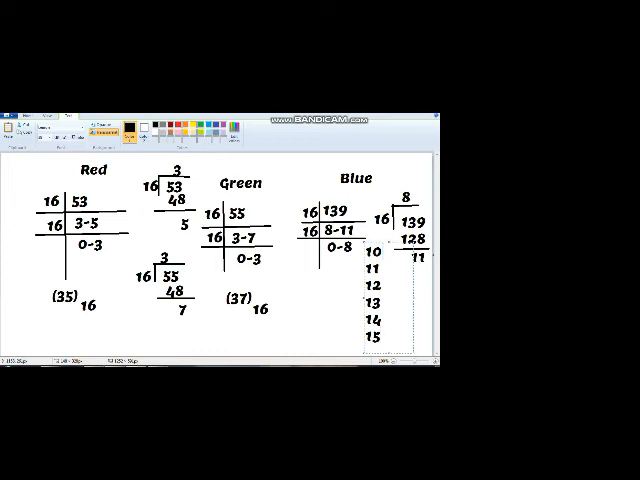
Write the hex letters A to F beside the values 10 to 15 next to the blue working
type("A")
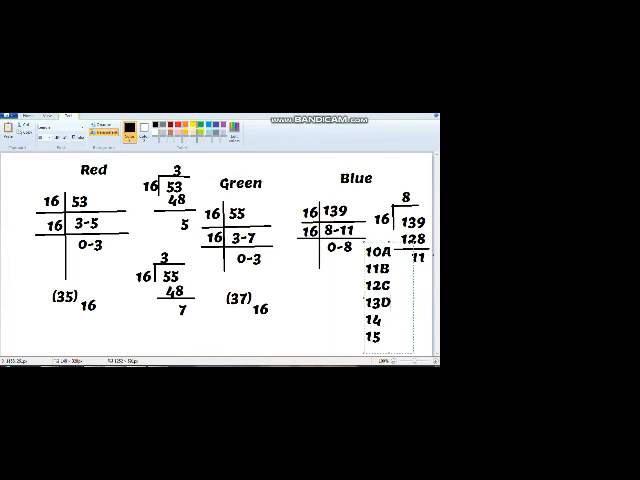
type("E")
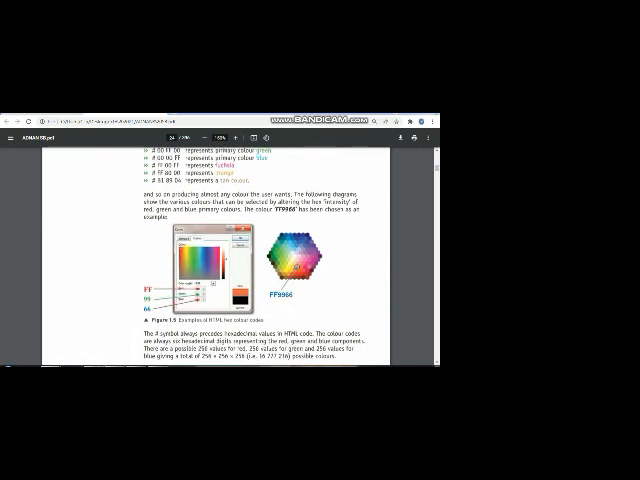
Scroll the PDF page around the HTML colour values passage and the colour hexagon figure
scroll("down", 3)
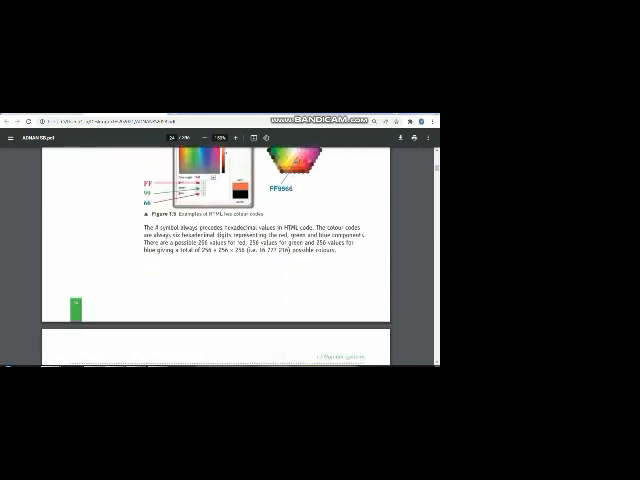
scroll("up", 3)
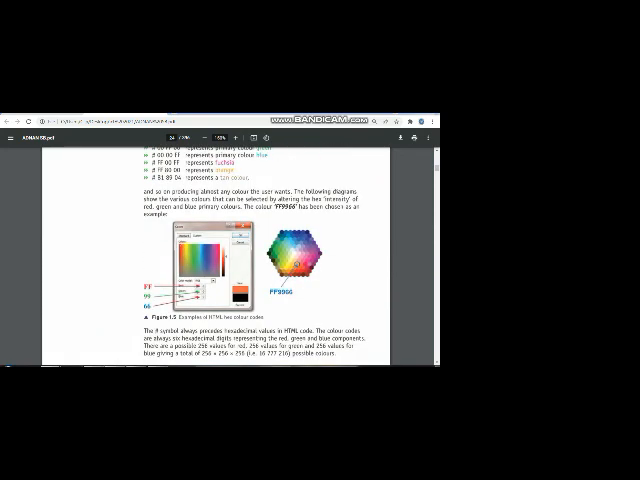
scroll("up", 3)
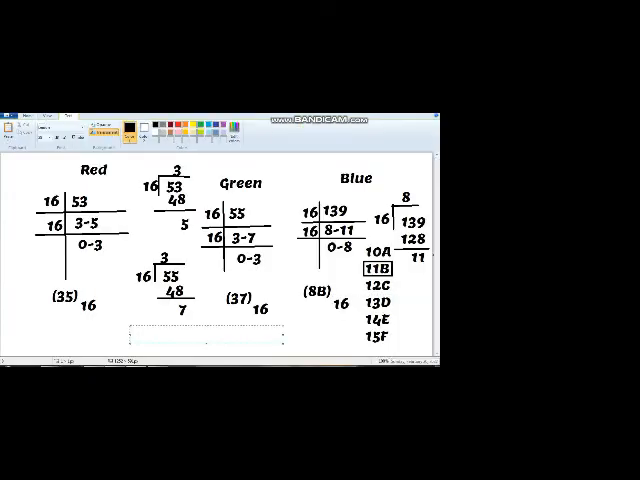
Write the combined hex colour code # 35 37 8B beneath the three worked columns
type("#")
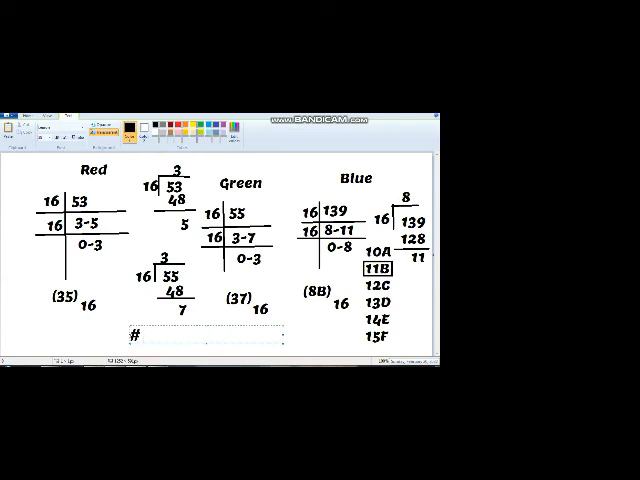
type("35")
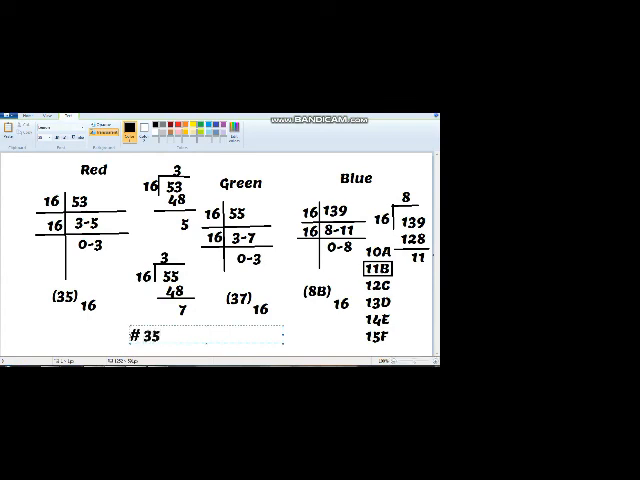
type("37")
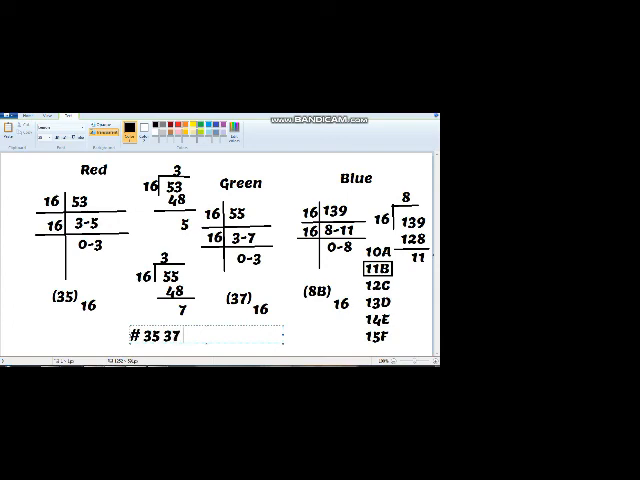
type("8B")
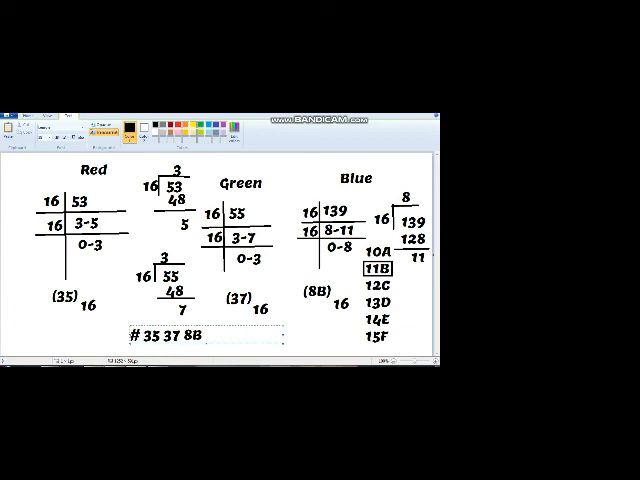